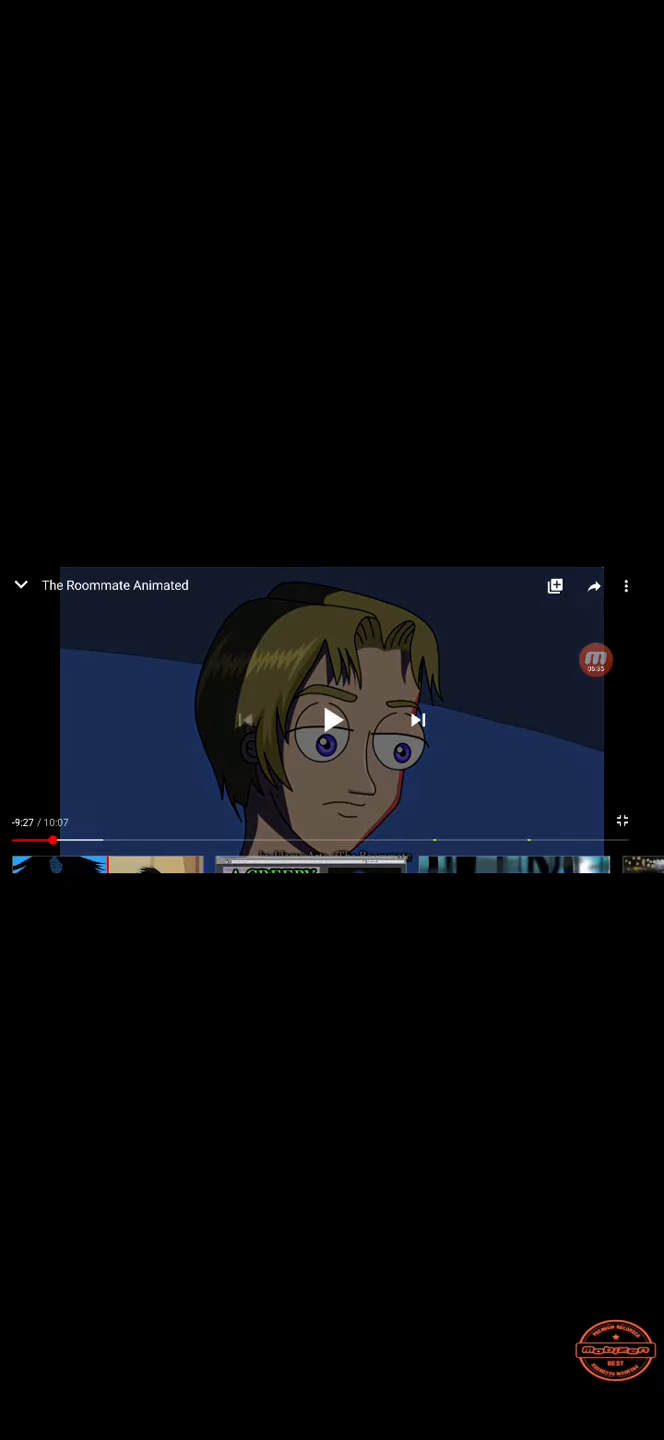
- Resume the paused 'The Roommate Animated' video, about 40 seconds in
{"action": "left_click", "coordinate": [332, 720]}
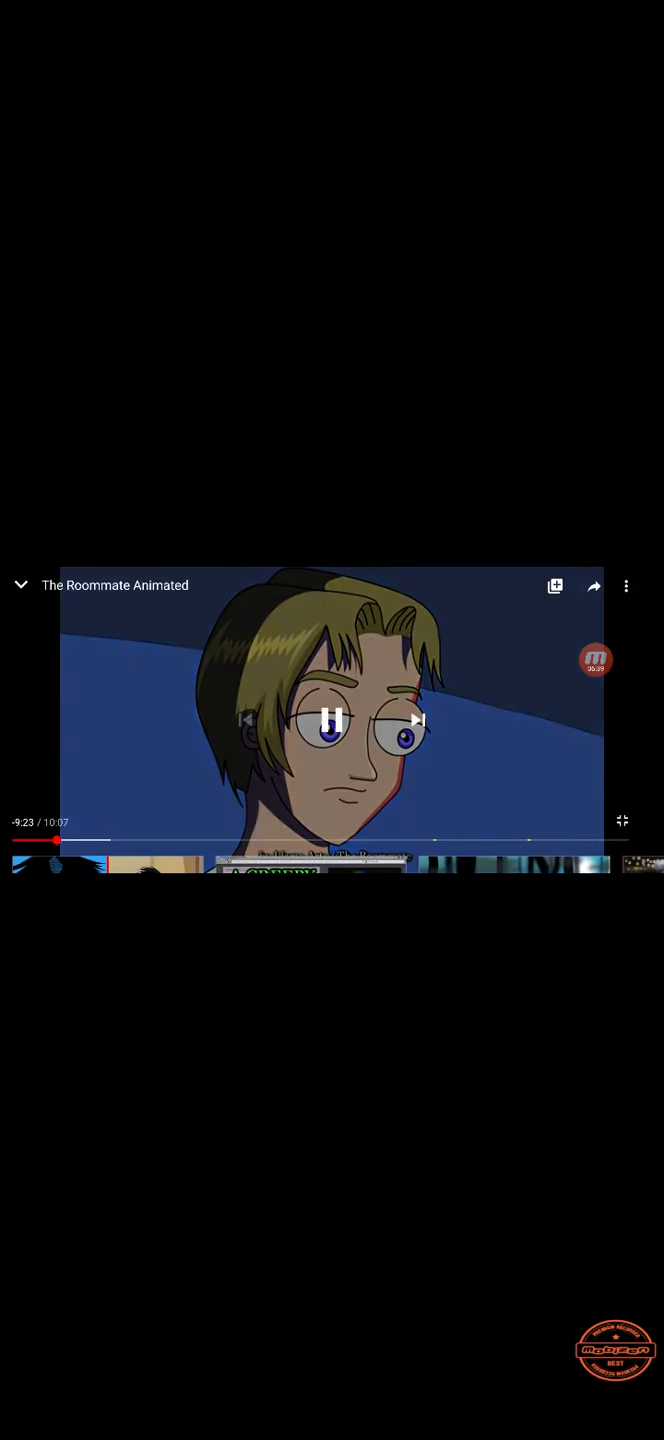